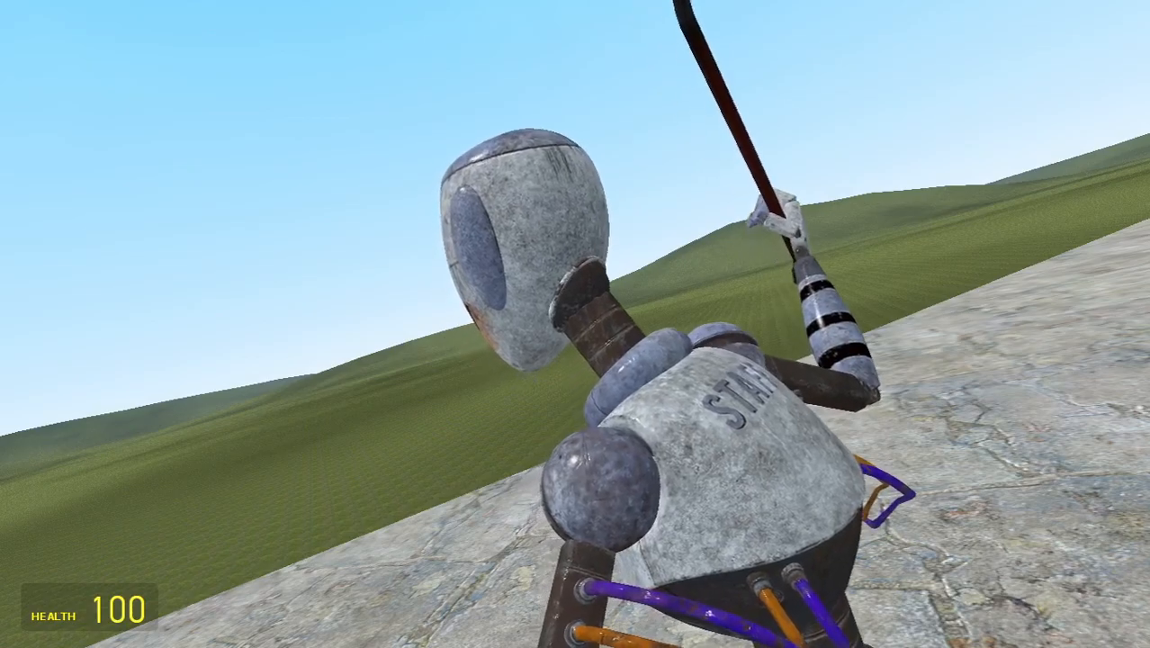
Bring up the spawn menu and browse the spawning and saves overview.
key(q)
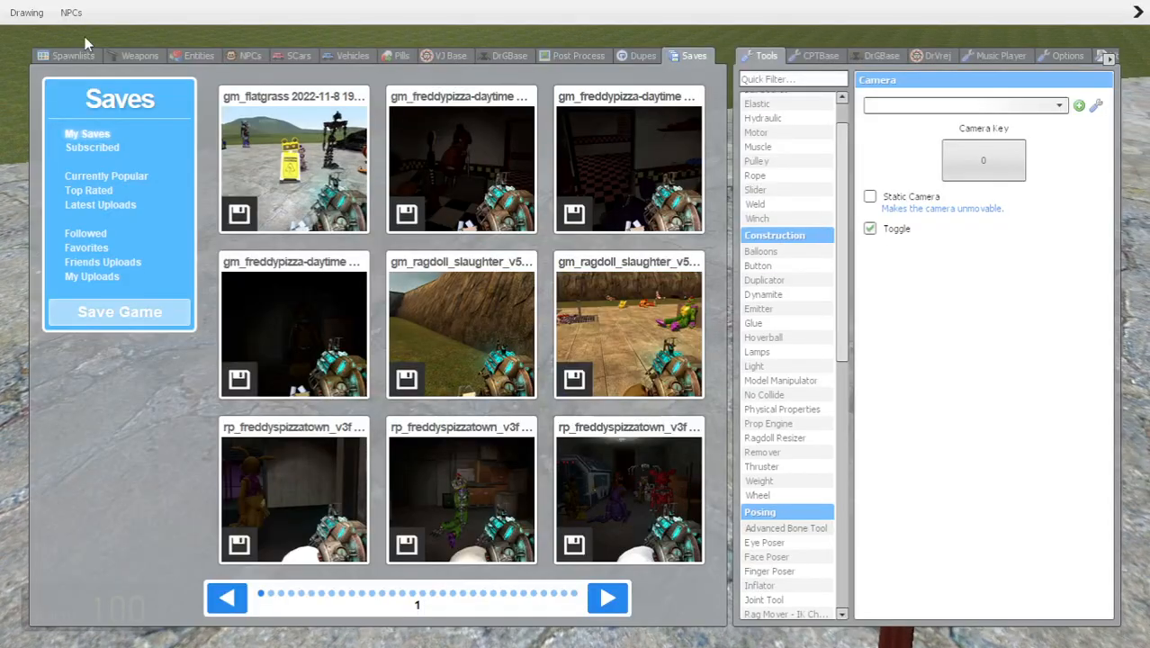
click(72, 54)
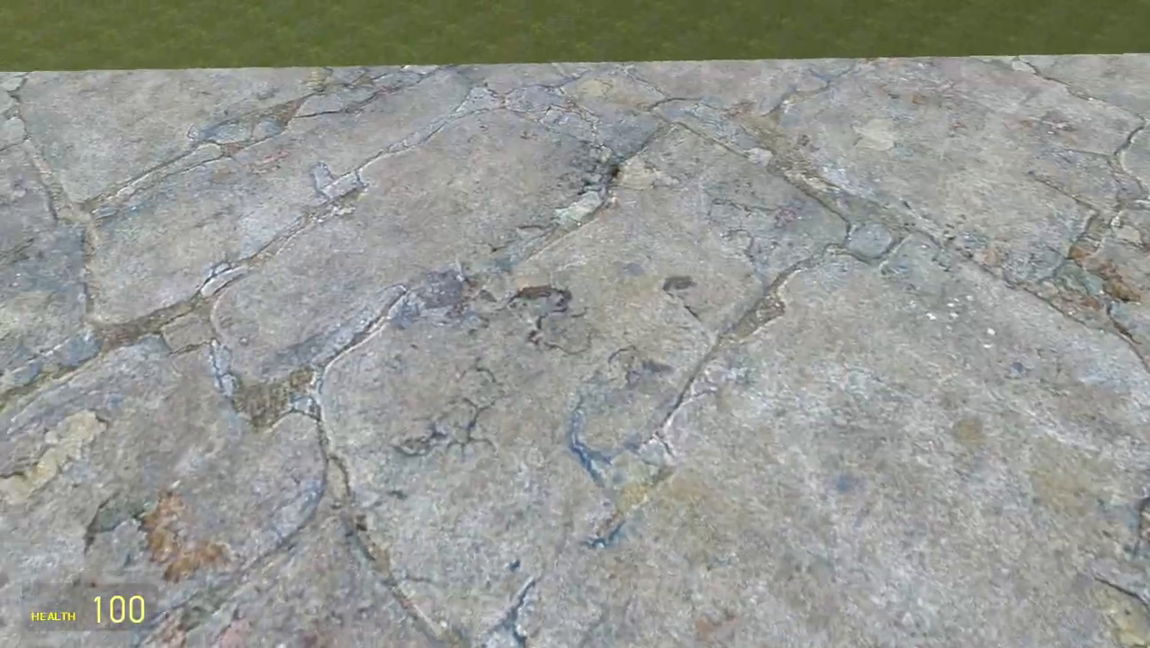
mouse_move(575, 324)
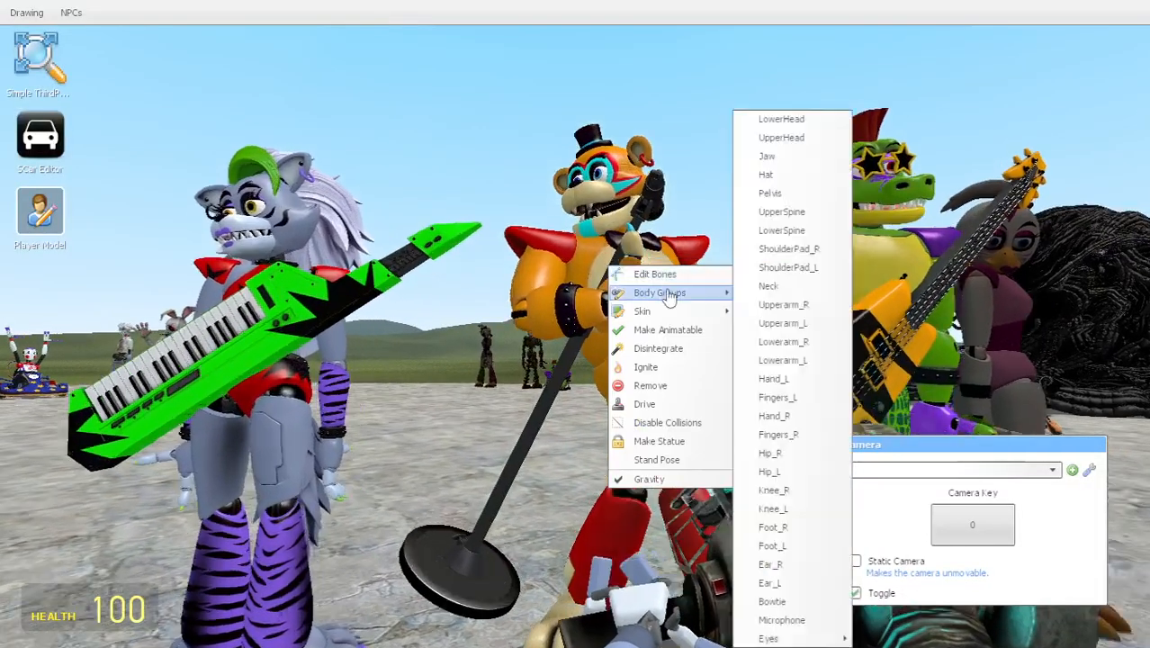
Toggle a Freddy body group, switch him to the battered Skin 6, and start Edit Bones.
click(659, 292)
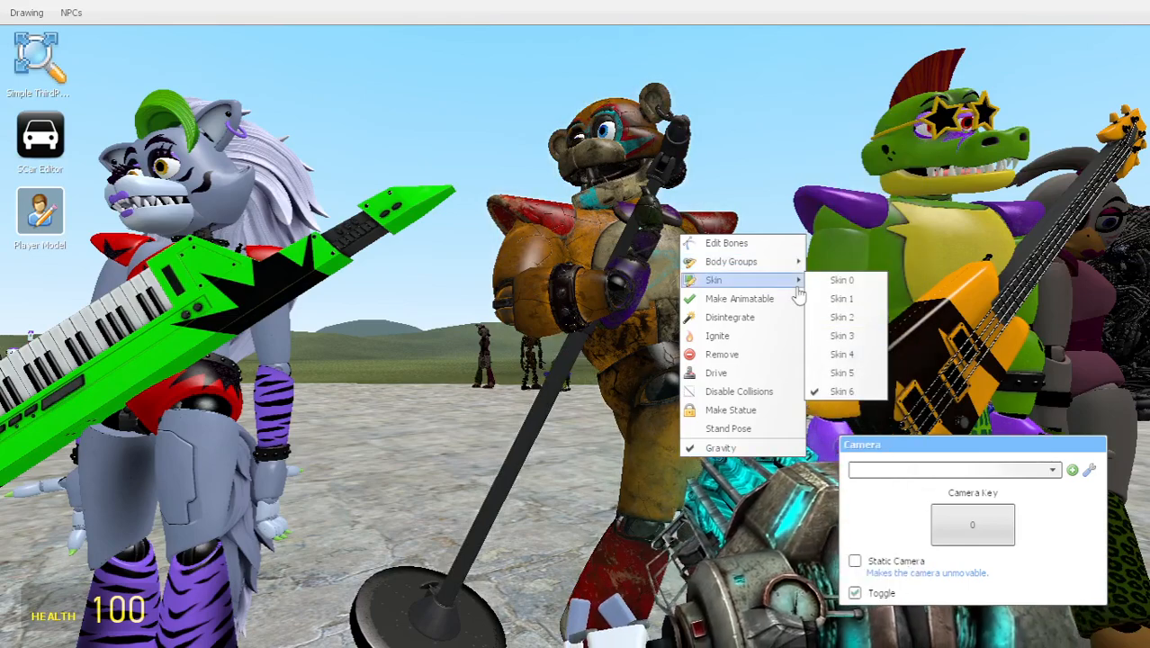
click(731, 261)
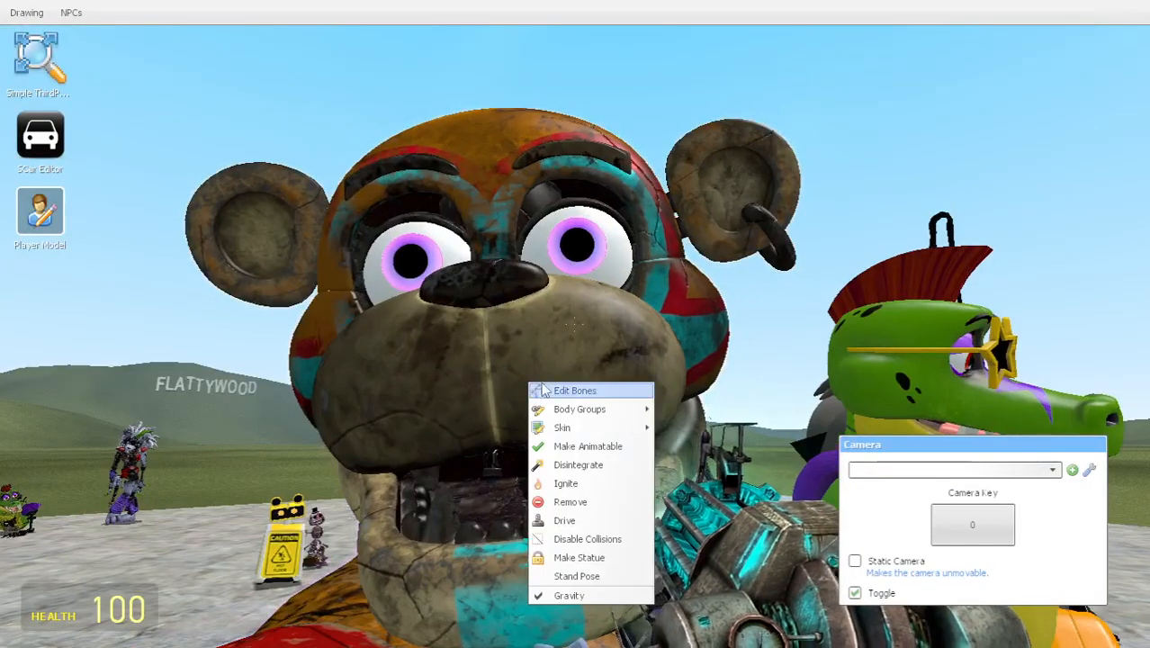
click(572, 389)
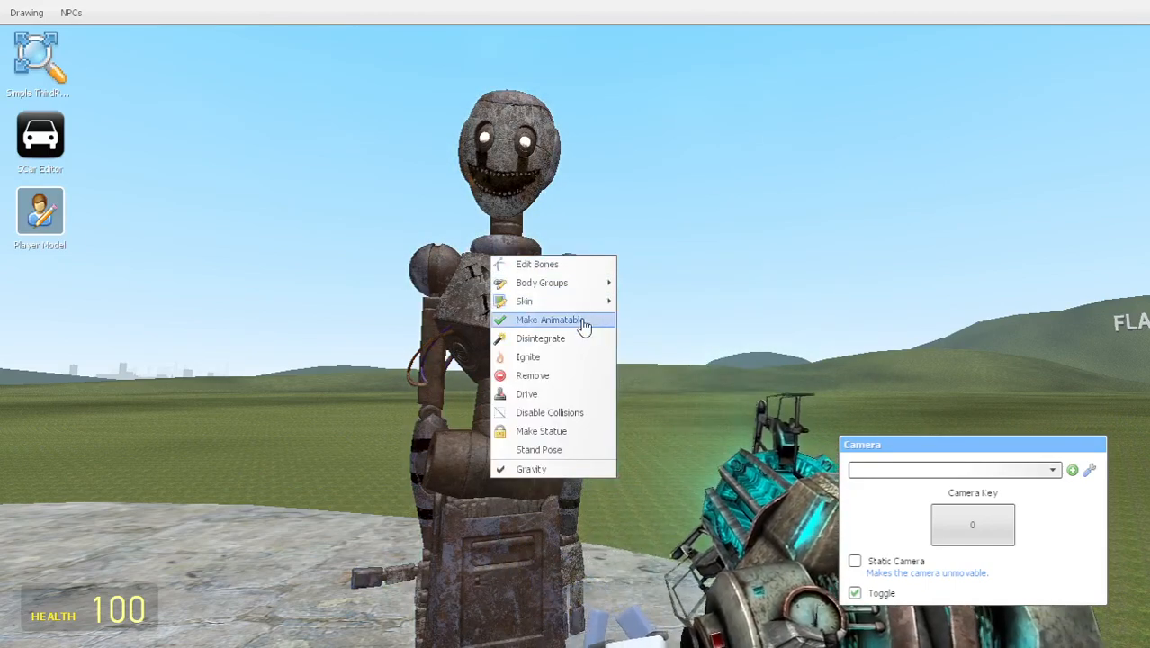
Switch the rusty endoskeleton to Skin 6, then on to the black, pink and green Skin 7.
click(524, 300)
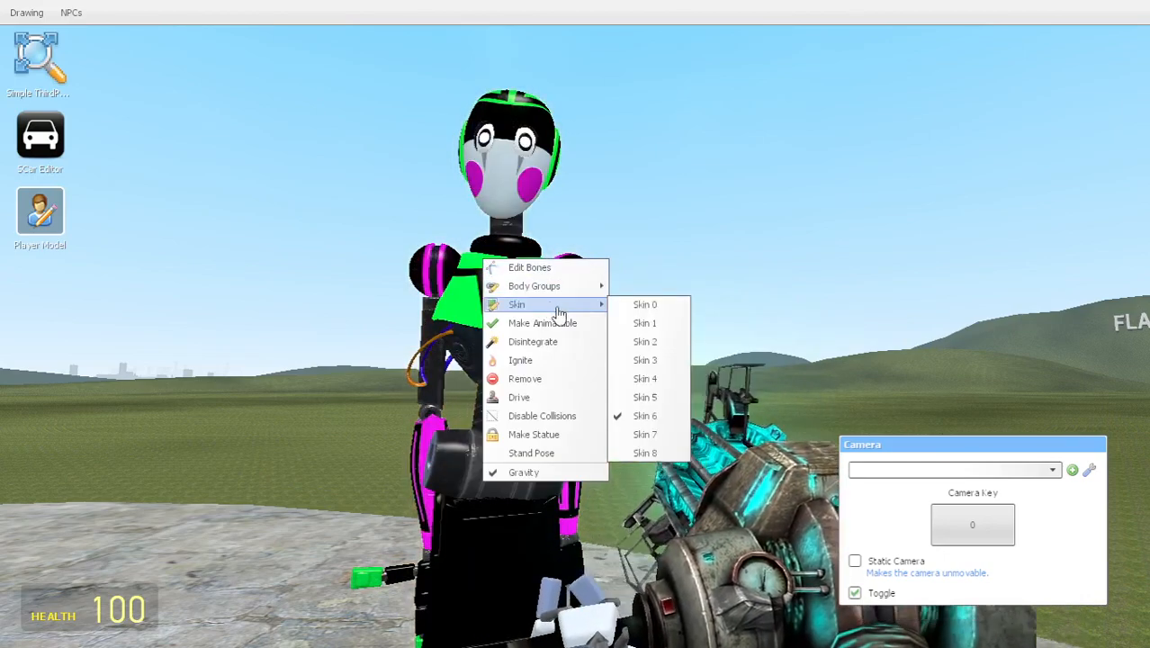
mouse_move(649, 434)
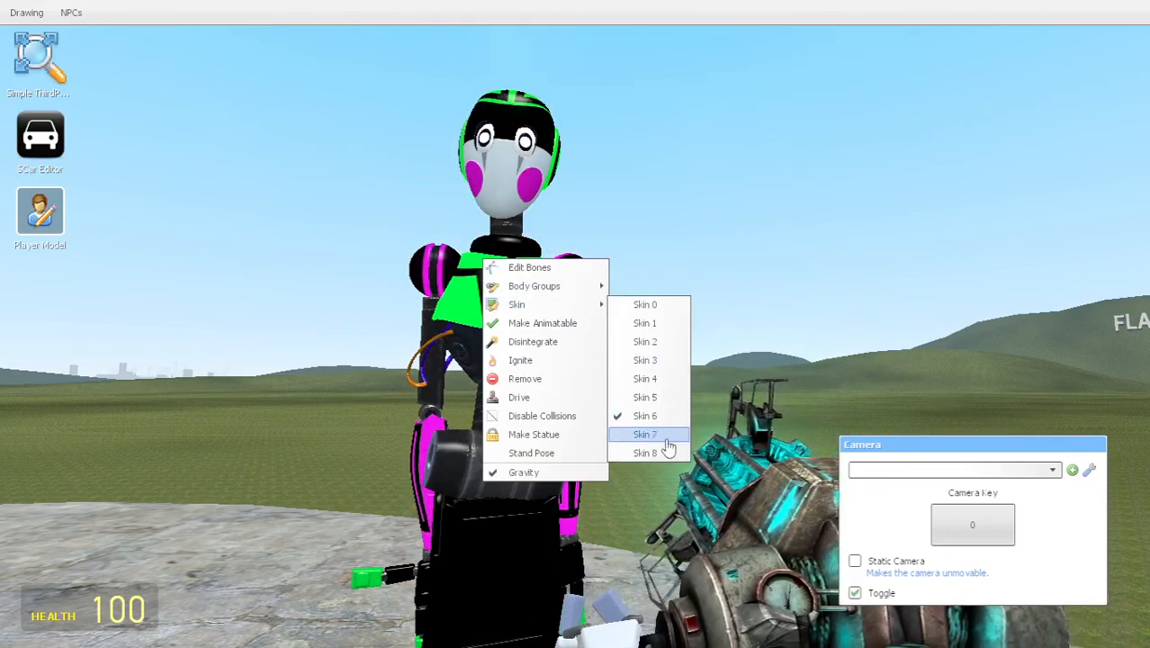
click(648, 434)
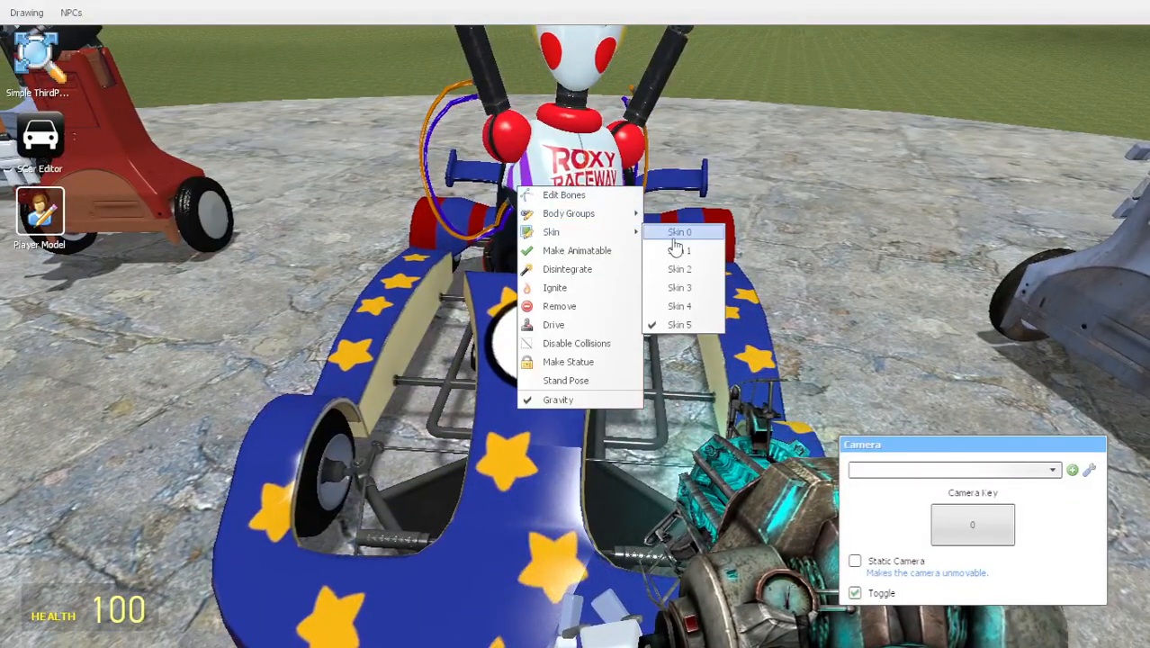
Cycle the Roxy Raceway kart's skins, ending on the orange Skin 4 with yellow stars.
click(680, 306)
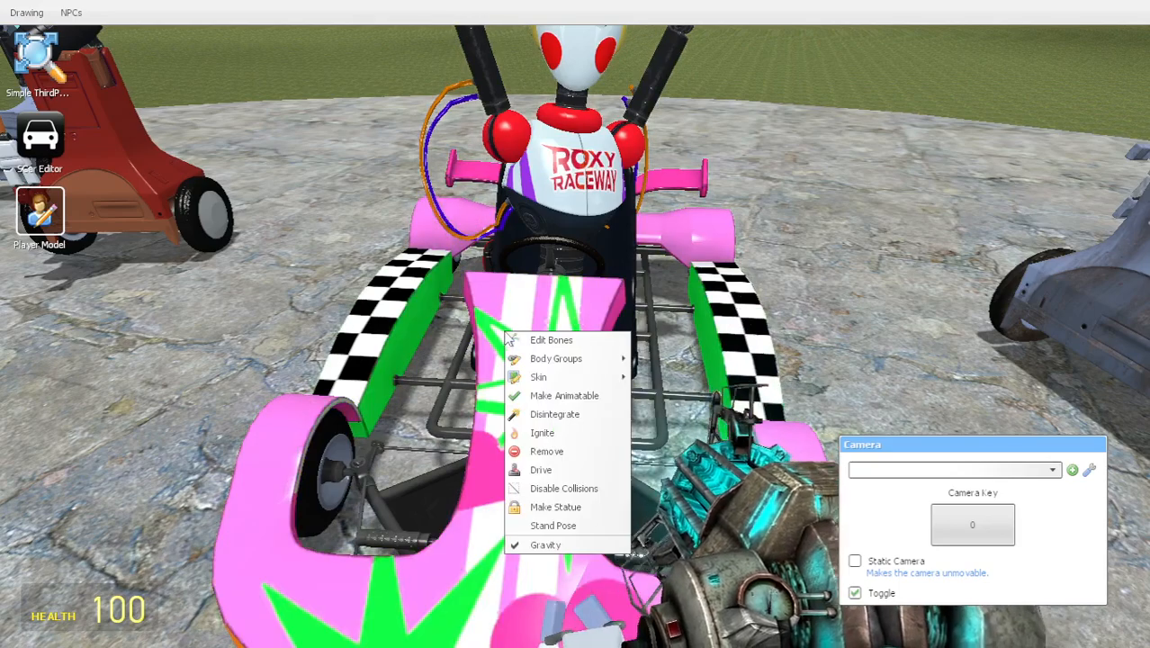
click(536, 376)
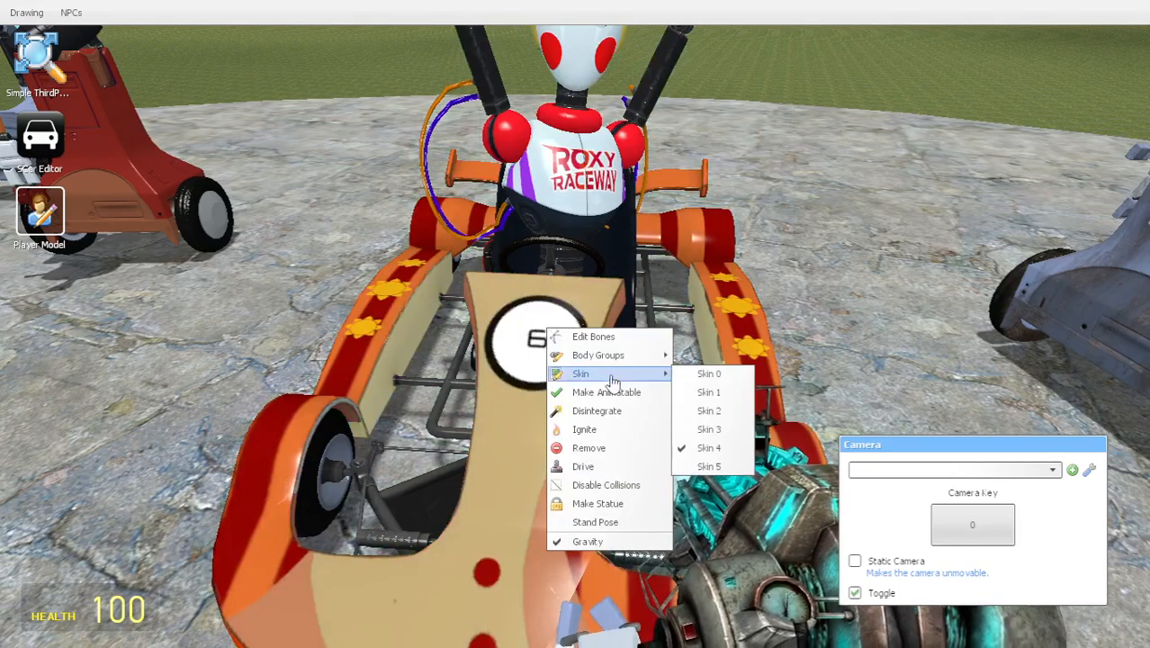
click(709, 466)
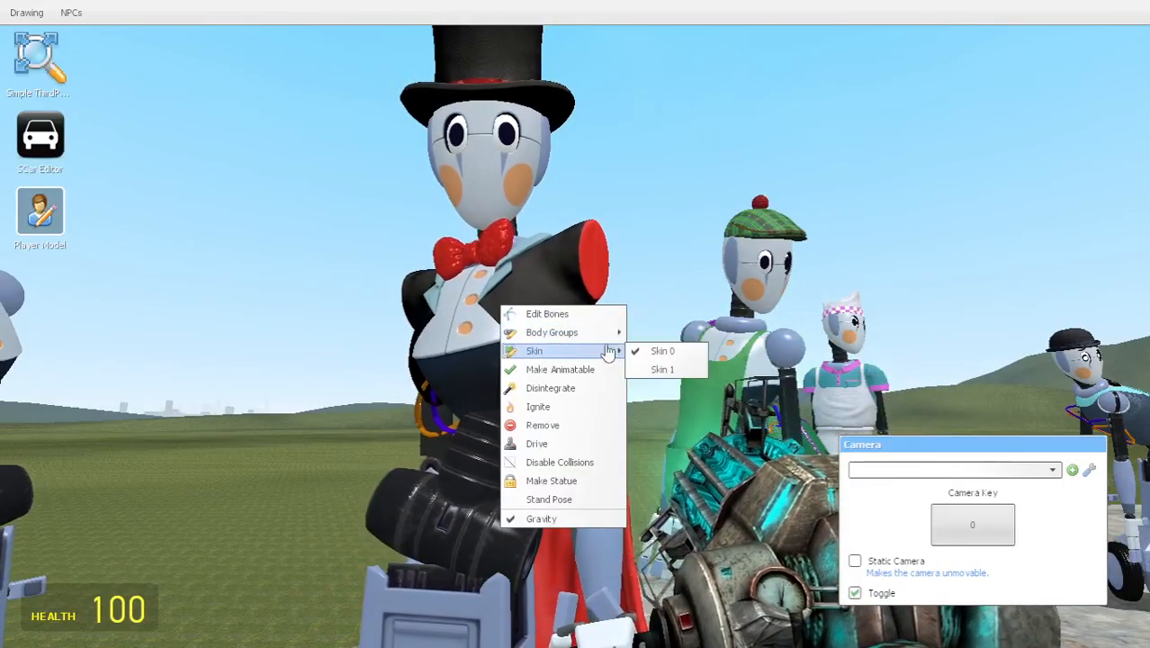
Give the top-hatted robot ragdoll its alternate skin.
click(662, 368)
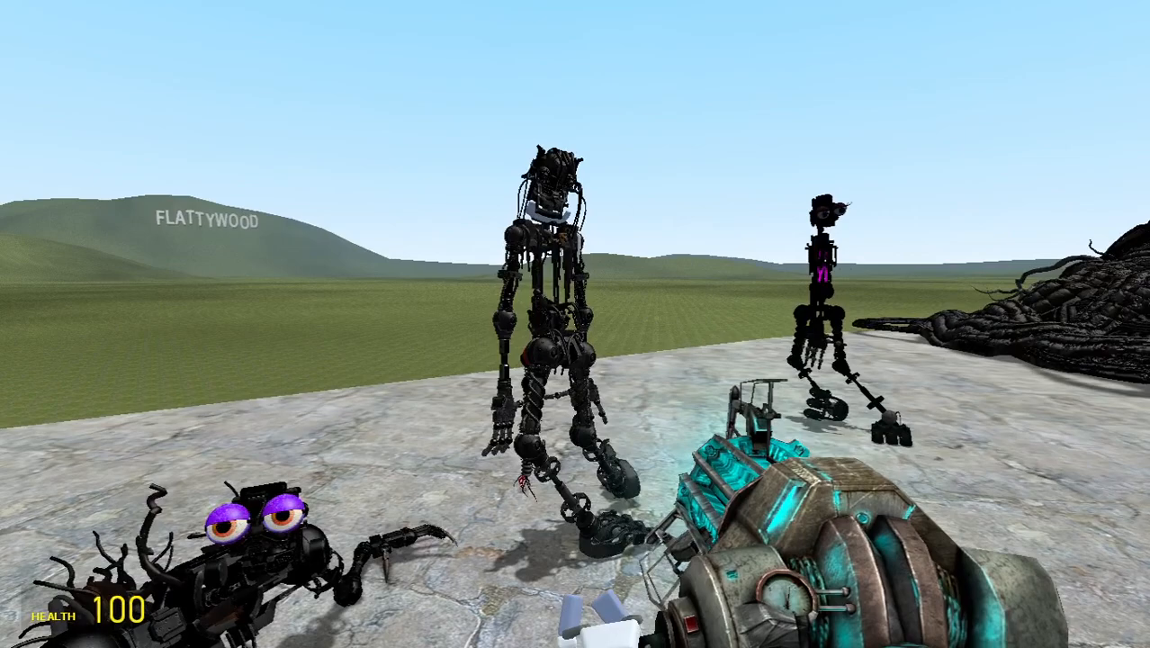
click(594, 315)
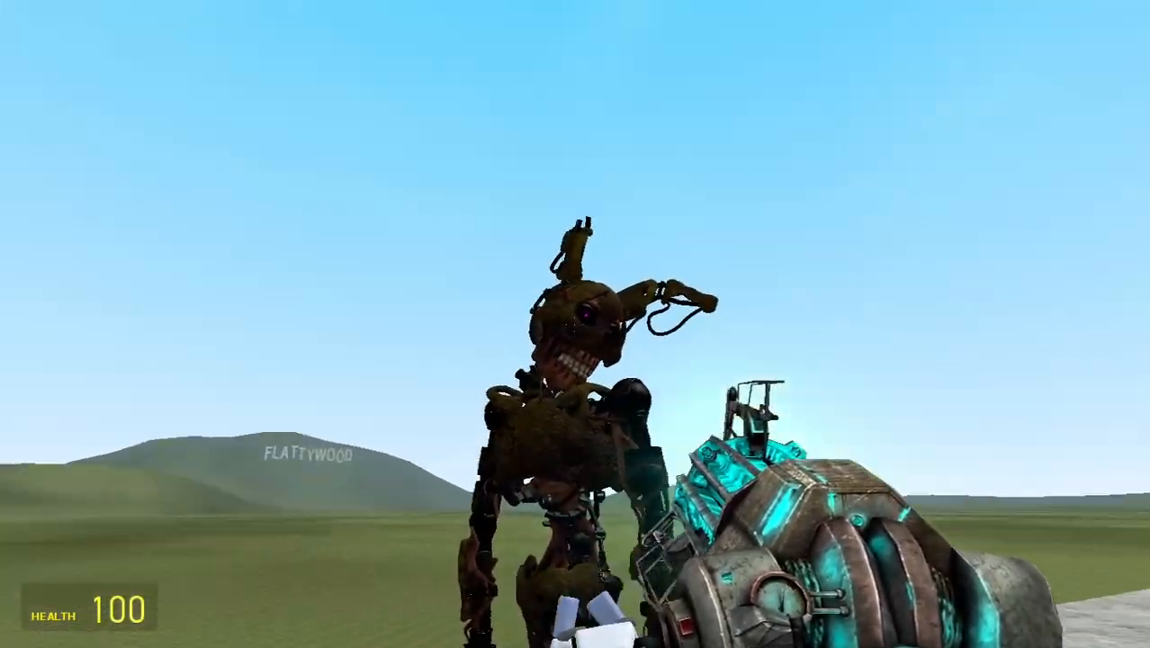
Bring up the burnt rabbit ragdoll's context options and its Body Groups list.
click(576, 324)
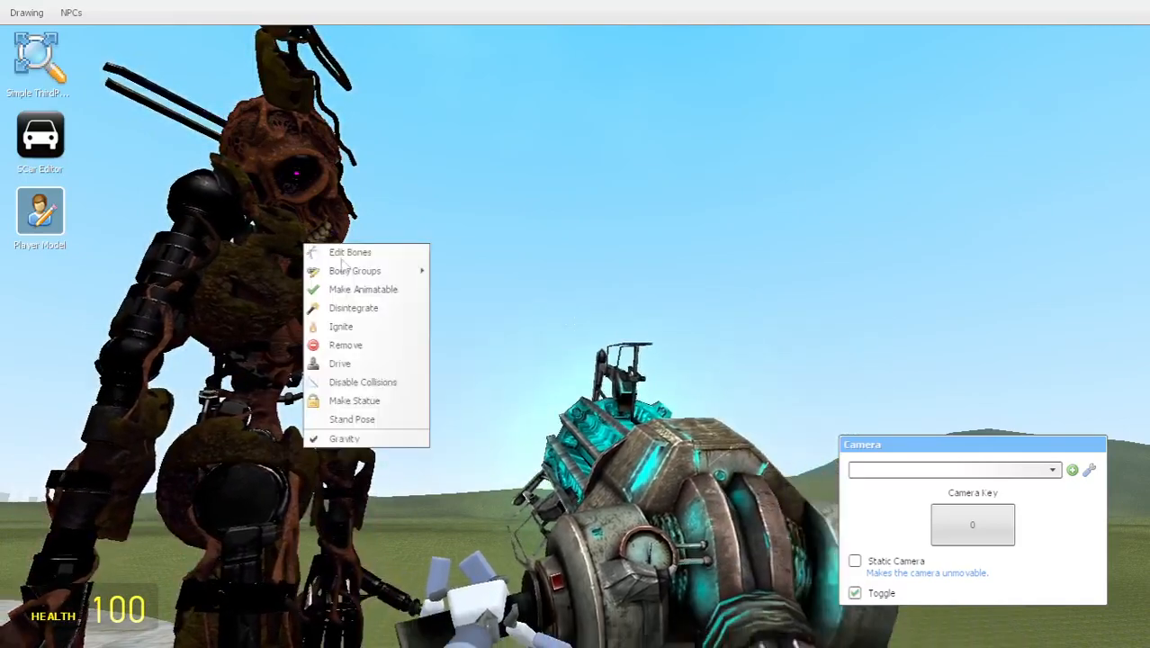
click(355, 270)
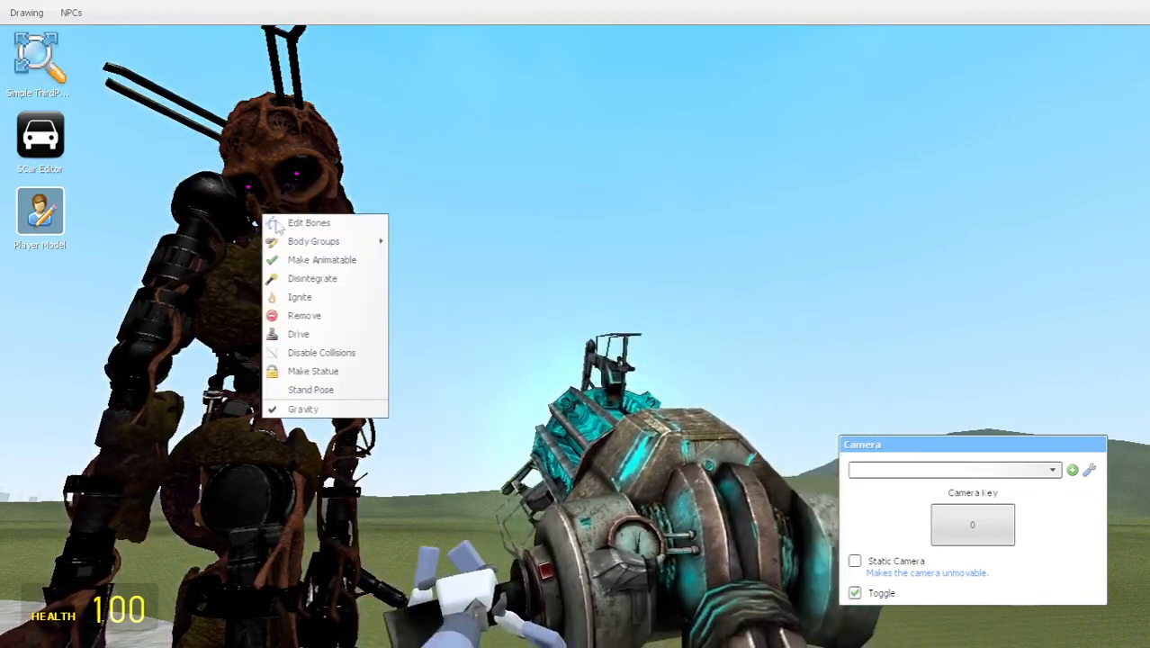
mouse_move(364, 259)
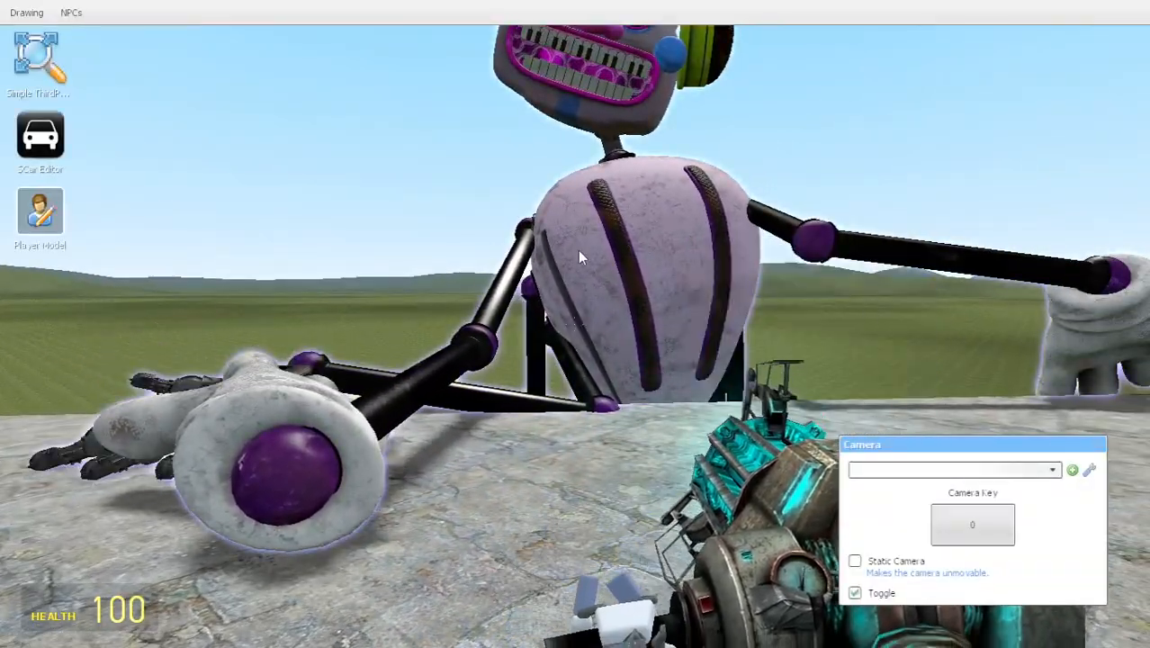
Bring up the context options for the giant white-and-purple animatronic ragdoll.
right_click(583, 256)
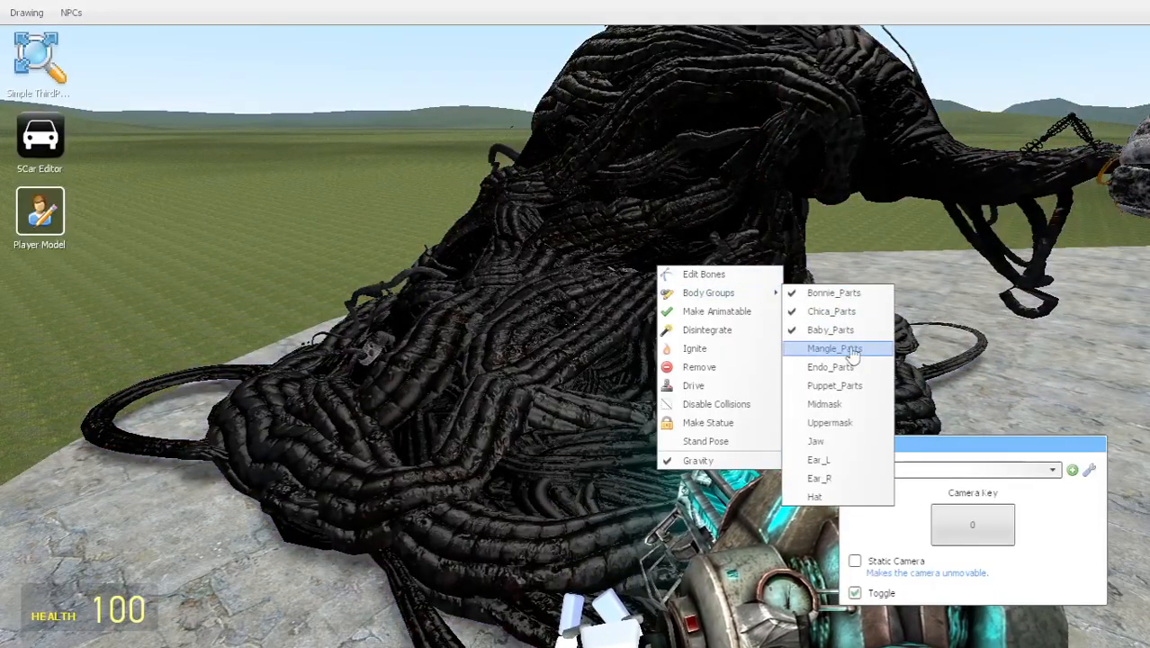
Tick the Mangle_Parts body group on the tangled black wire creature.
click(834, 347)
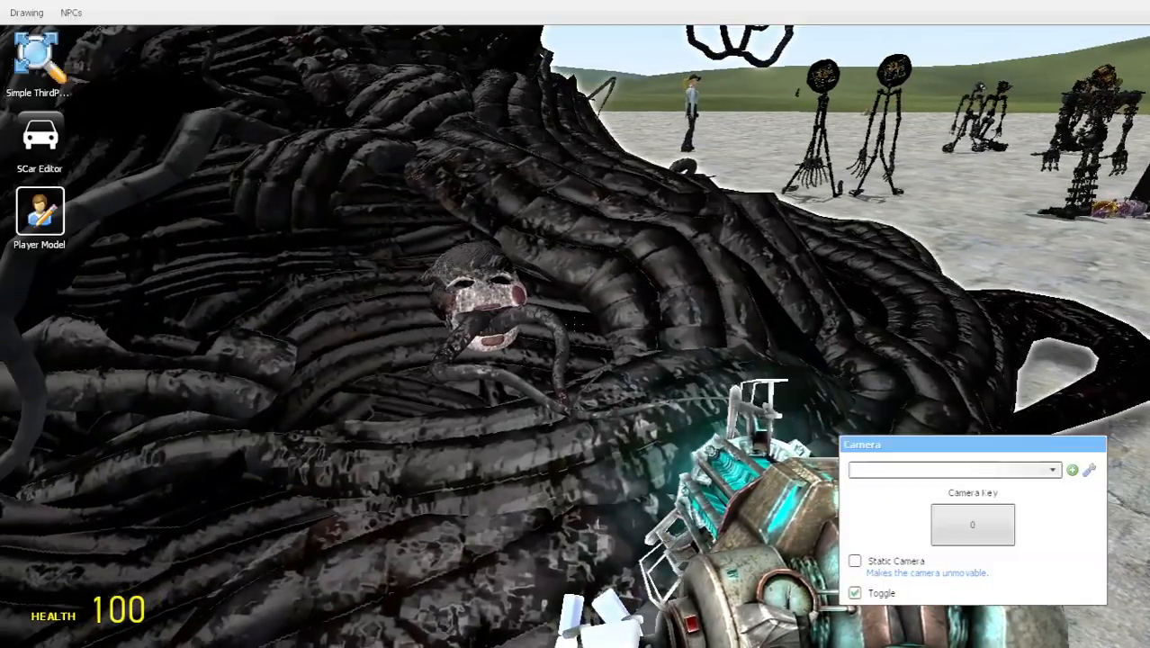